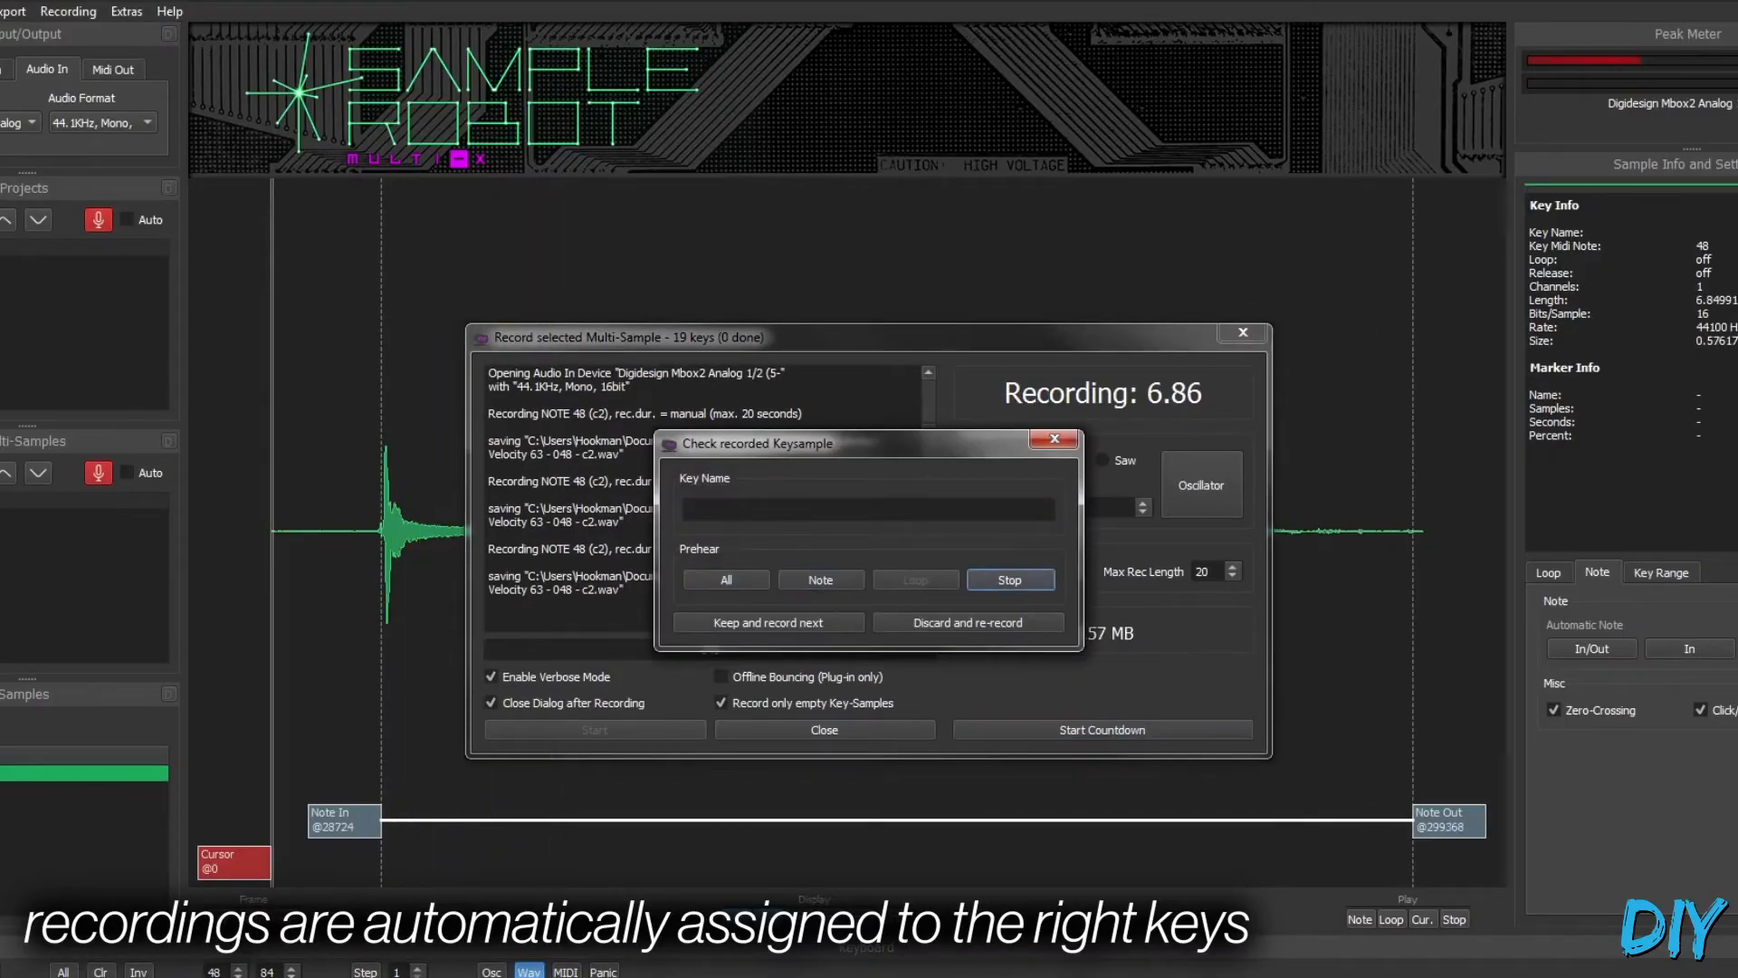
{"action": "left_click", "coordinate": [820, 580]}
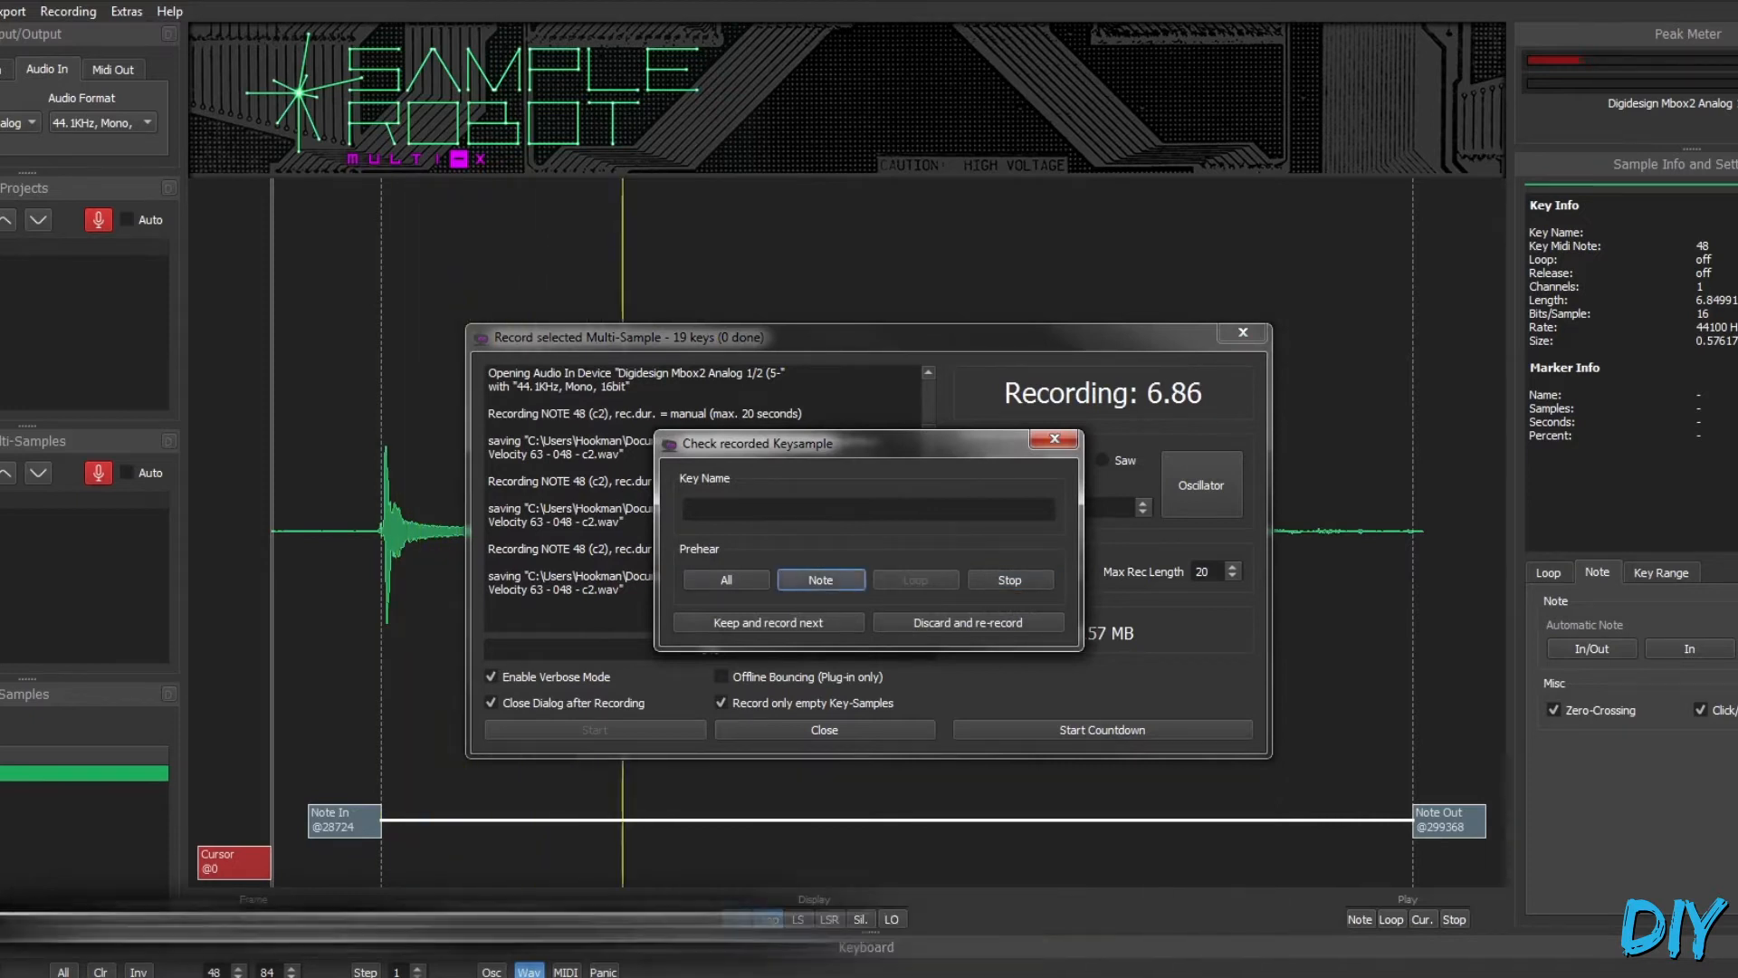
{"action": "left_click", "coordinate": [1009, 579]}
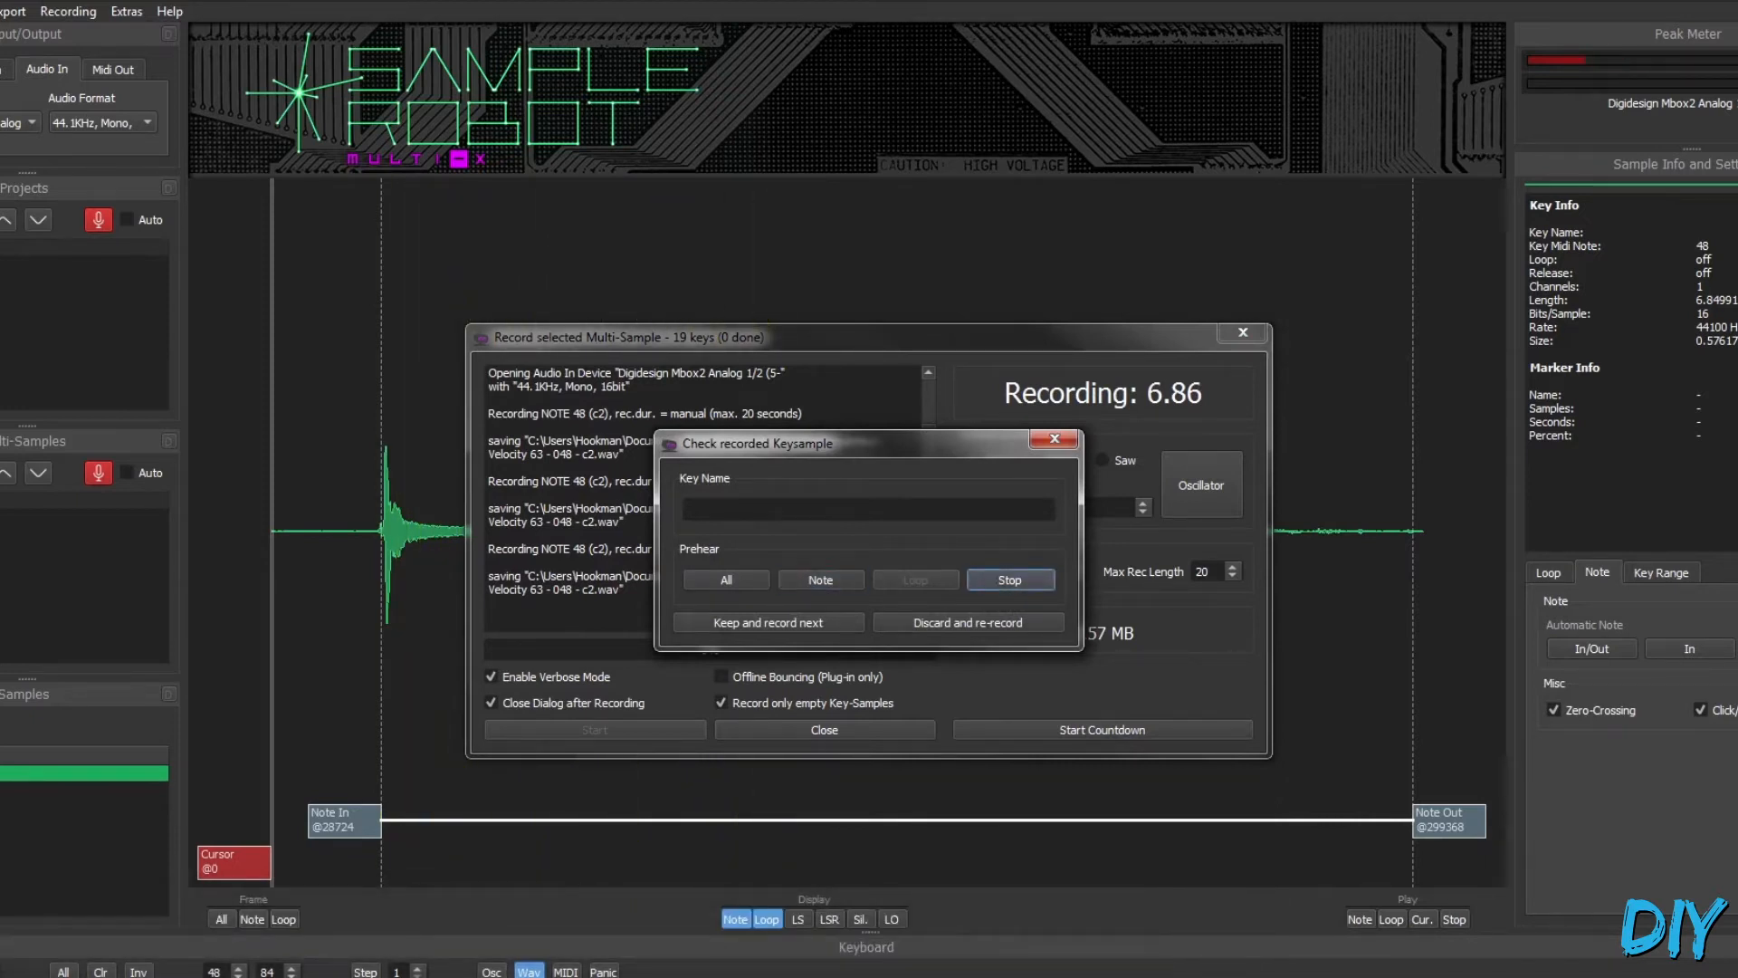